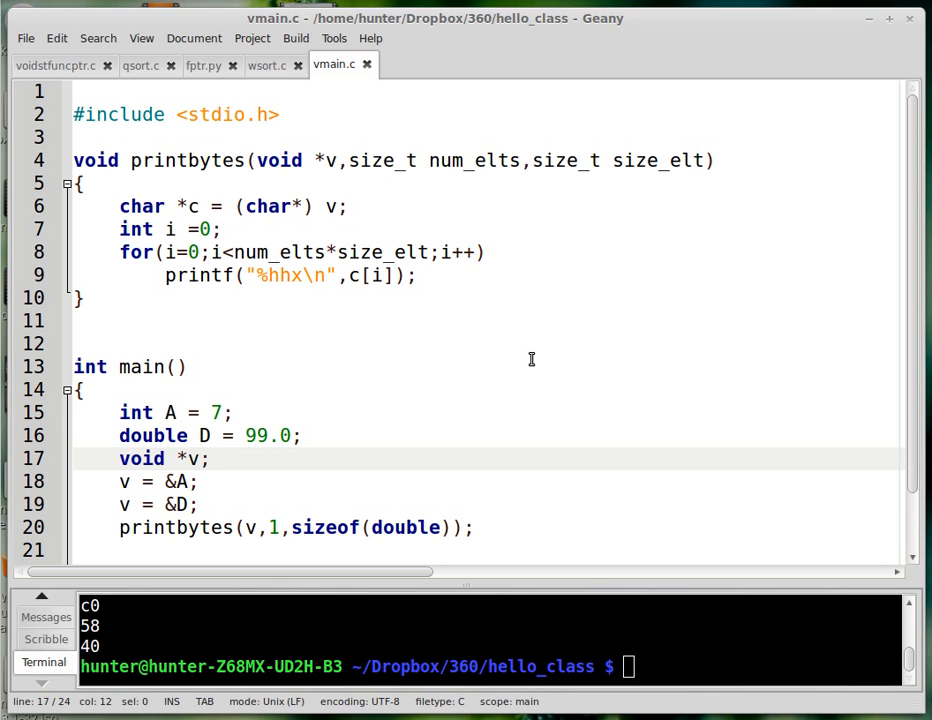
Switch the v declaration's type to int, then restore it to void
scroll(down, 3)
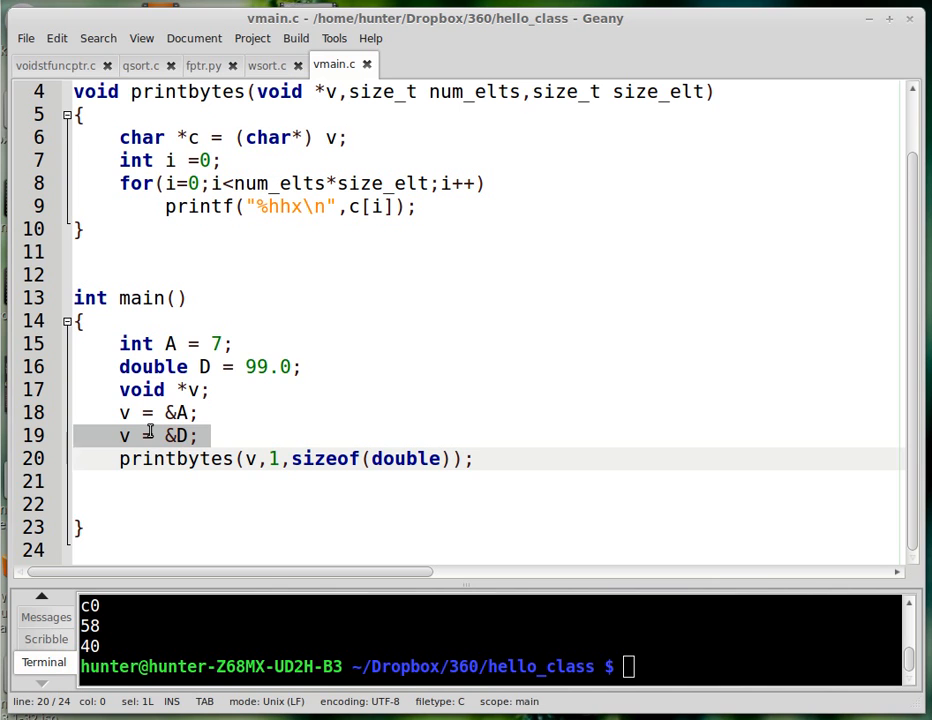
click(168, 436)
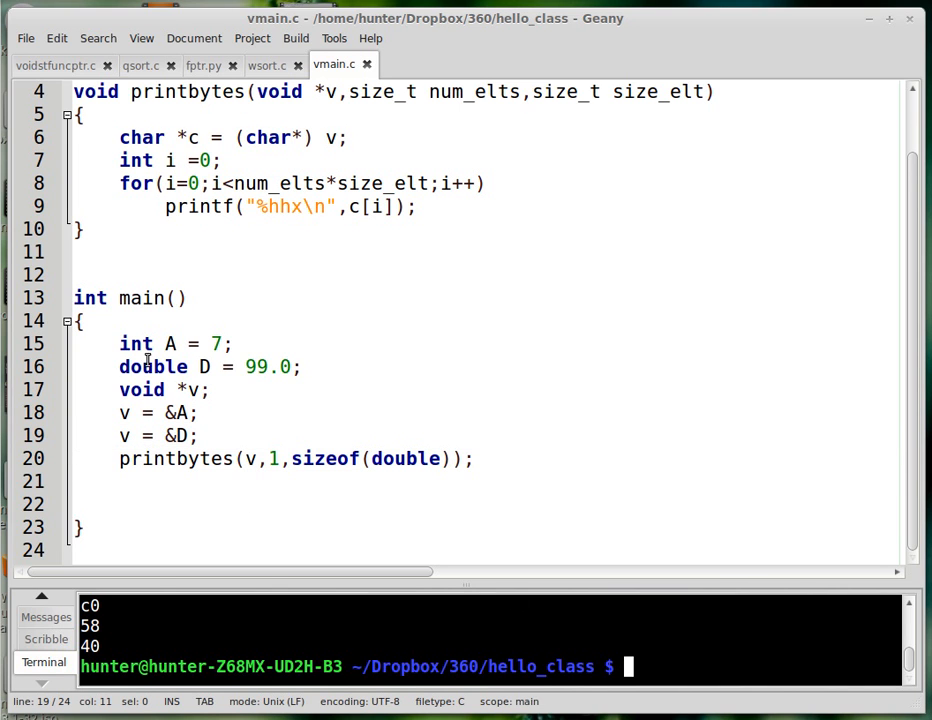
double_click(140, 388)
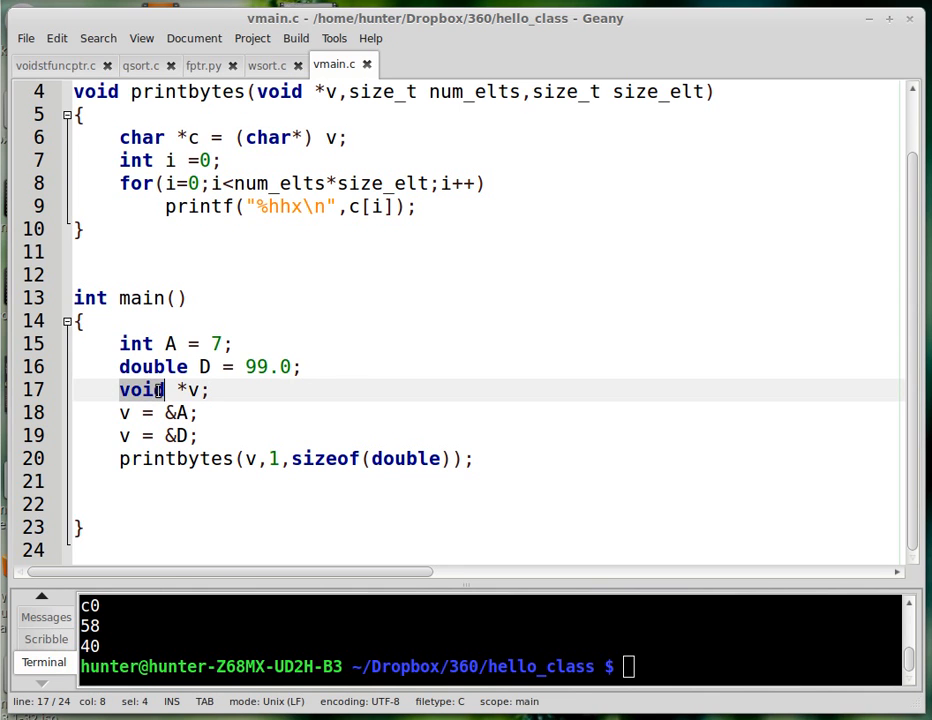
text(int)
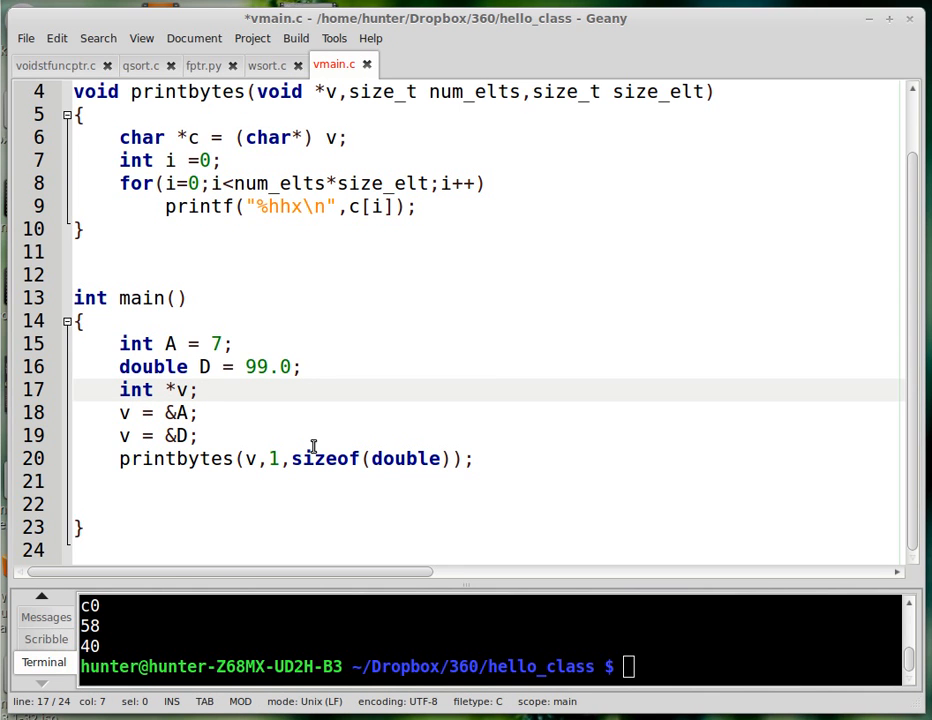
click(156, 388)
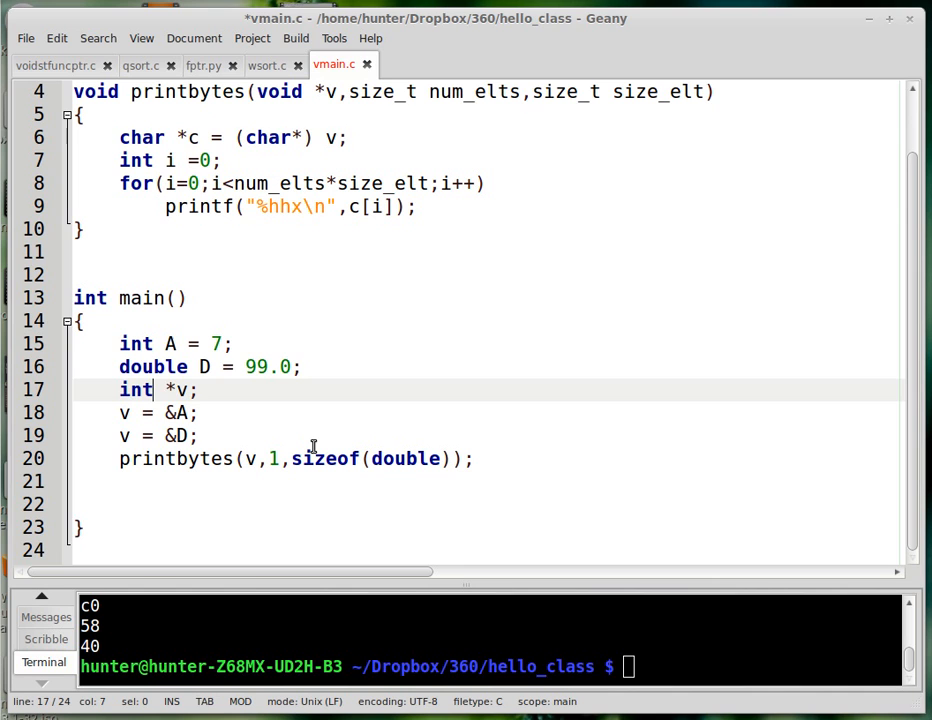
key(BackSpace)
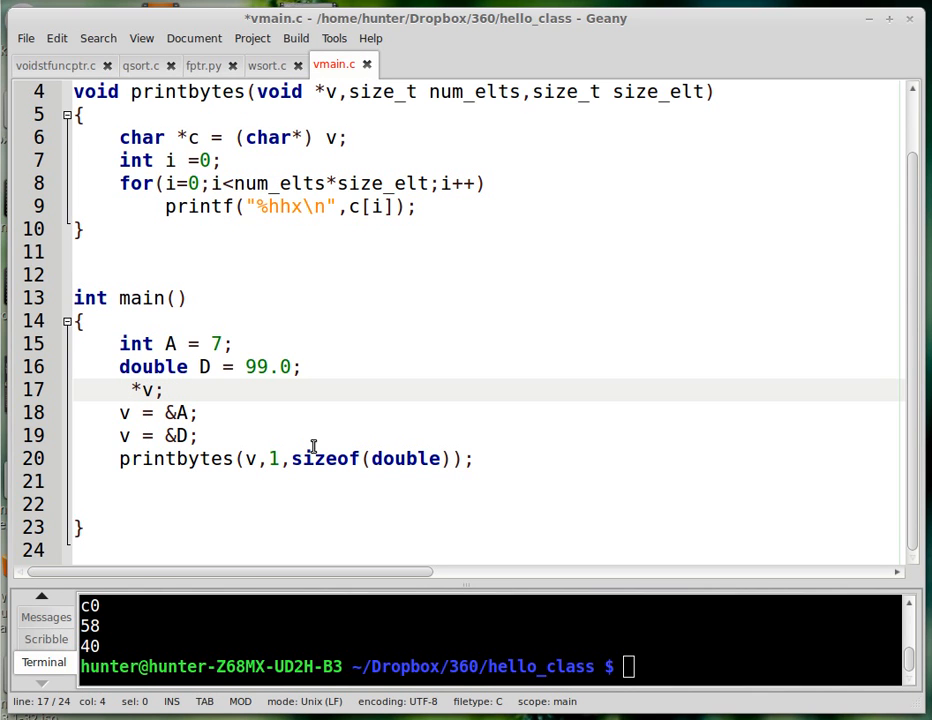
click(124, 388)
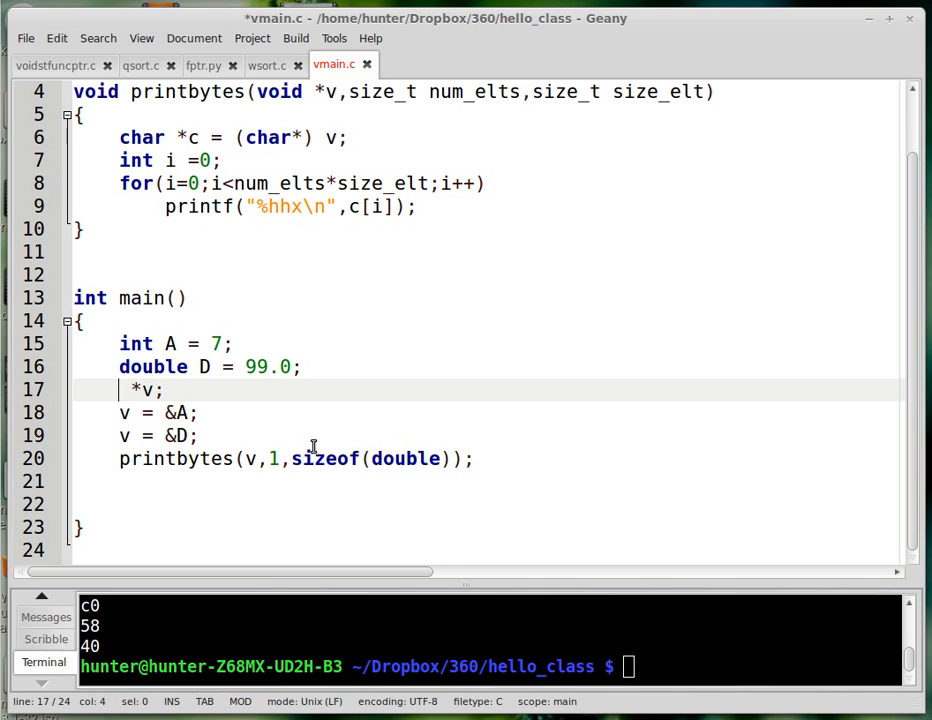
text(void)
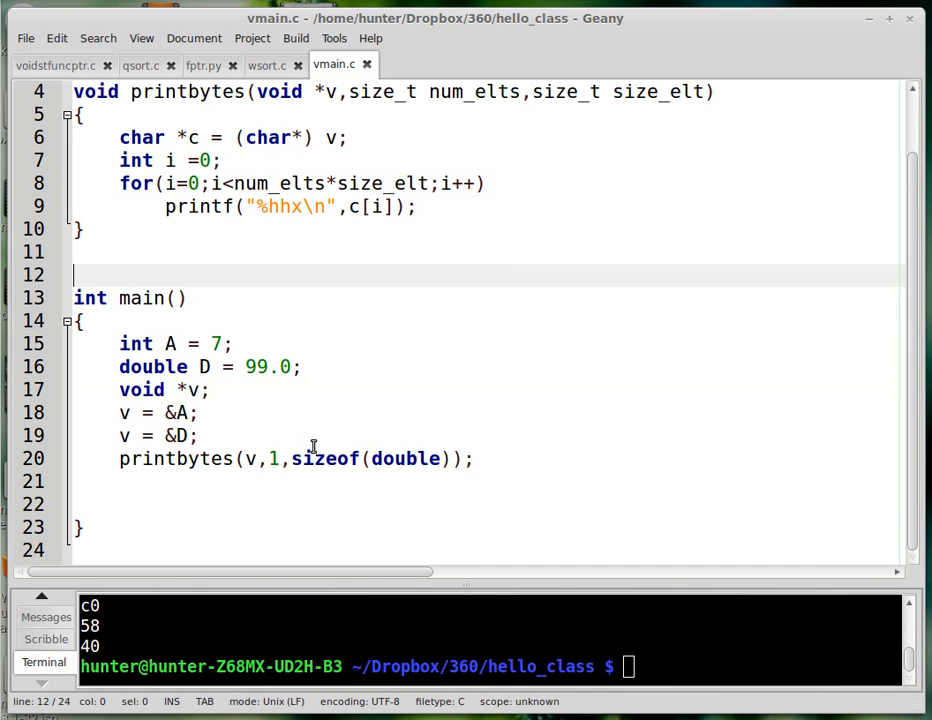
Write mempcpy( above main for its dest, src, n calltip, then begin 'mal' after printbytes
text(m)
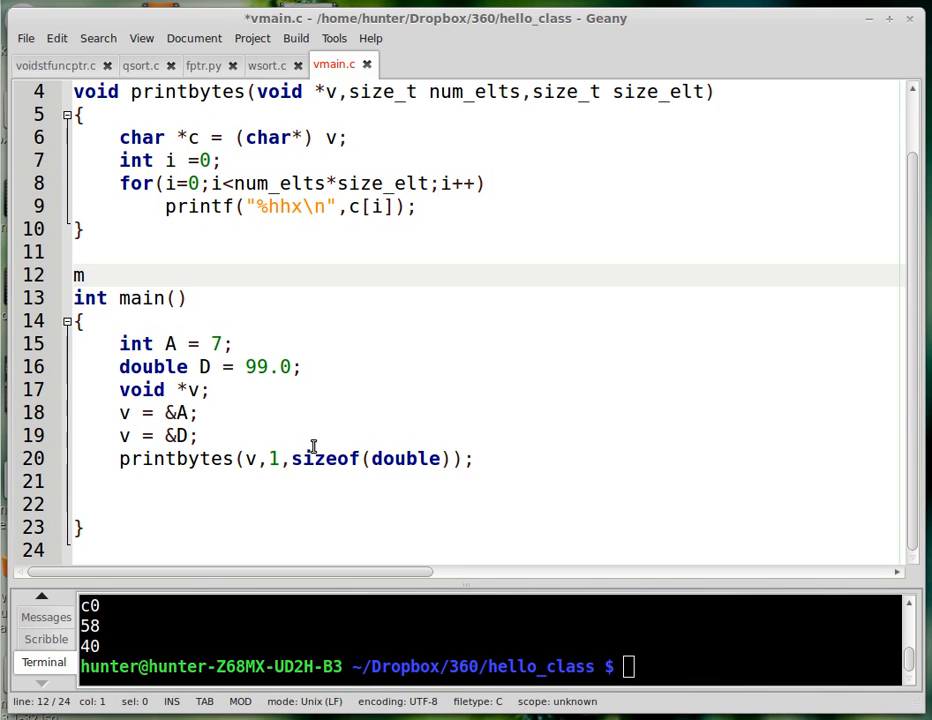
text(em)
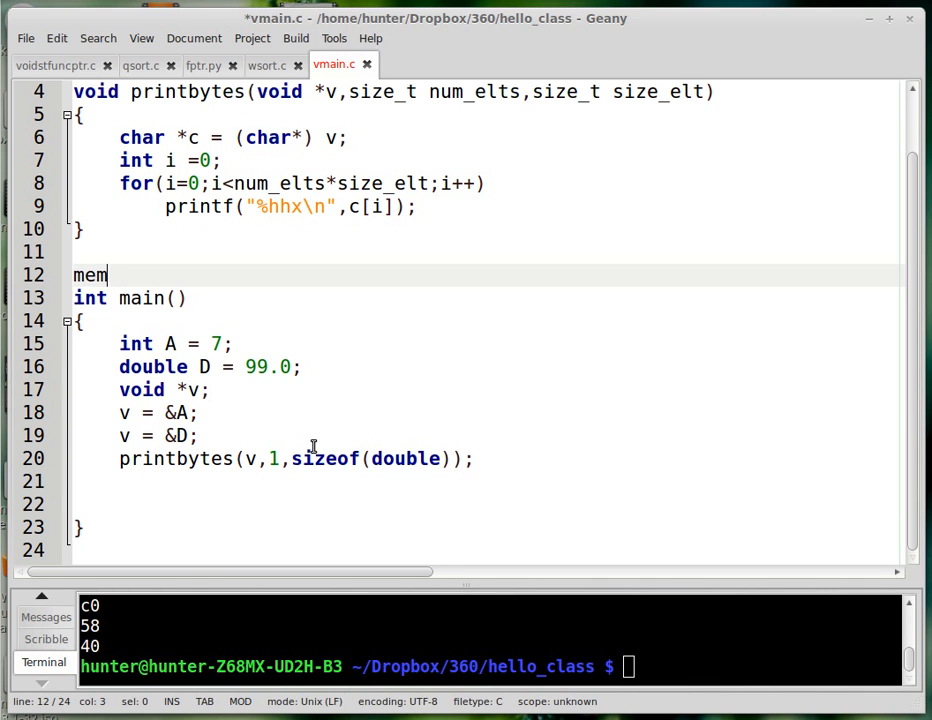
text(pcpy()
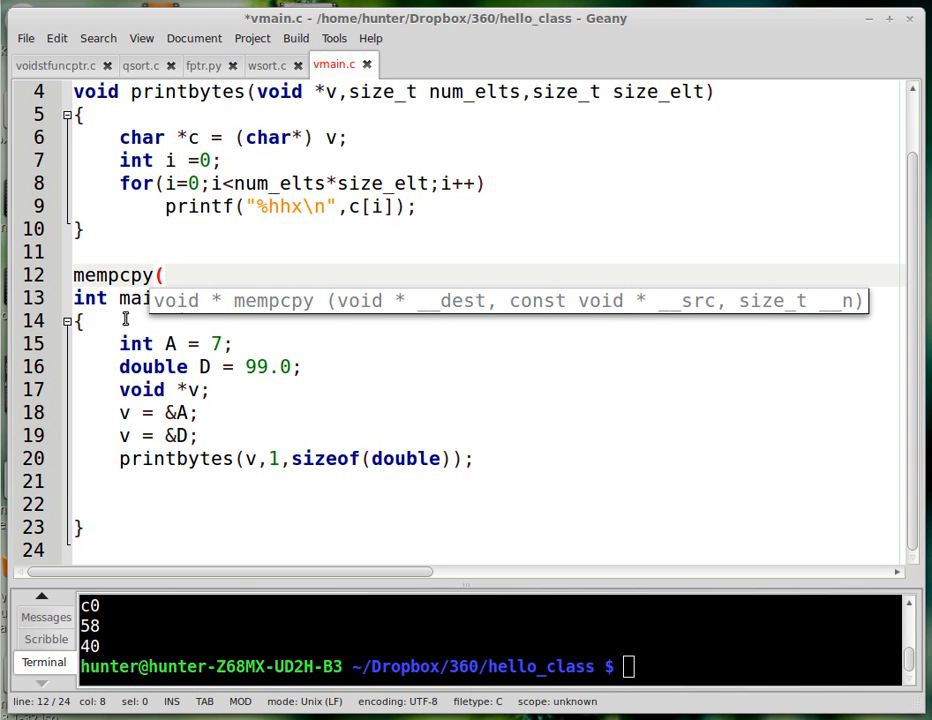
click(120, 252)
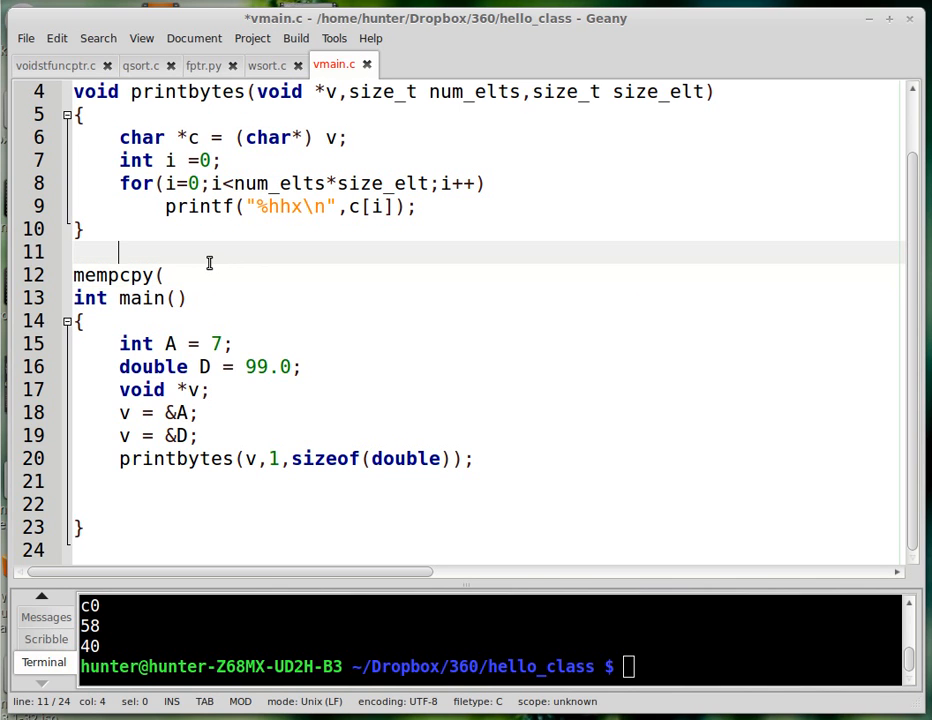
text(mal)
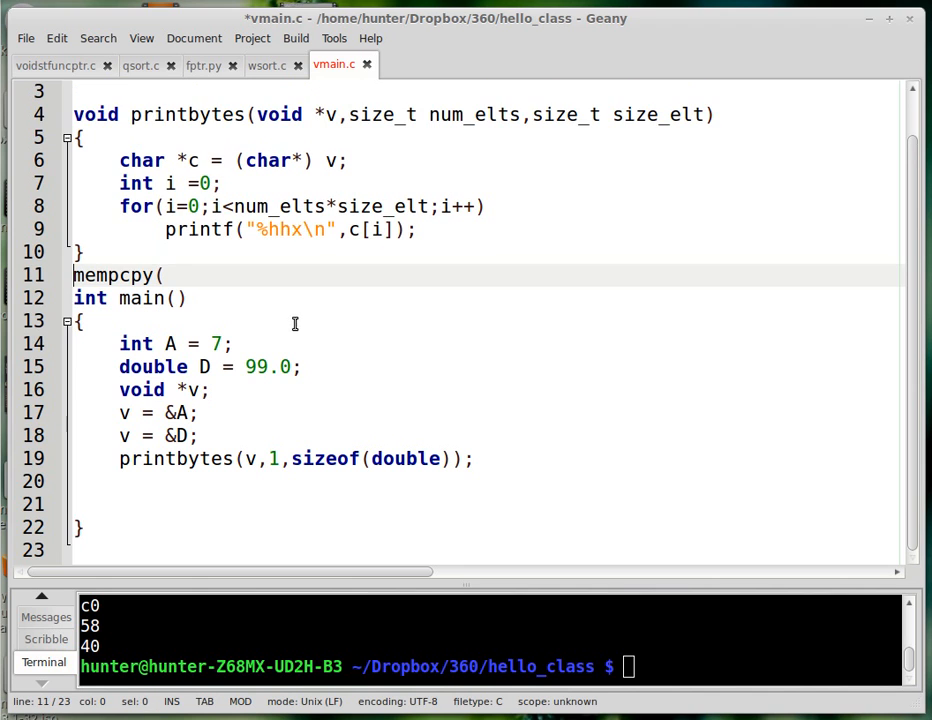
Retype the '(' after mempcpy to bring back its dest, src, n signature hint
key(BackSpace)
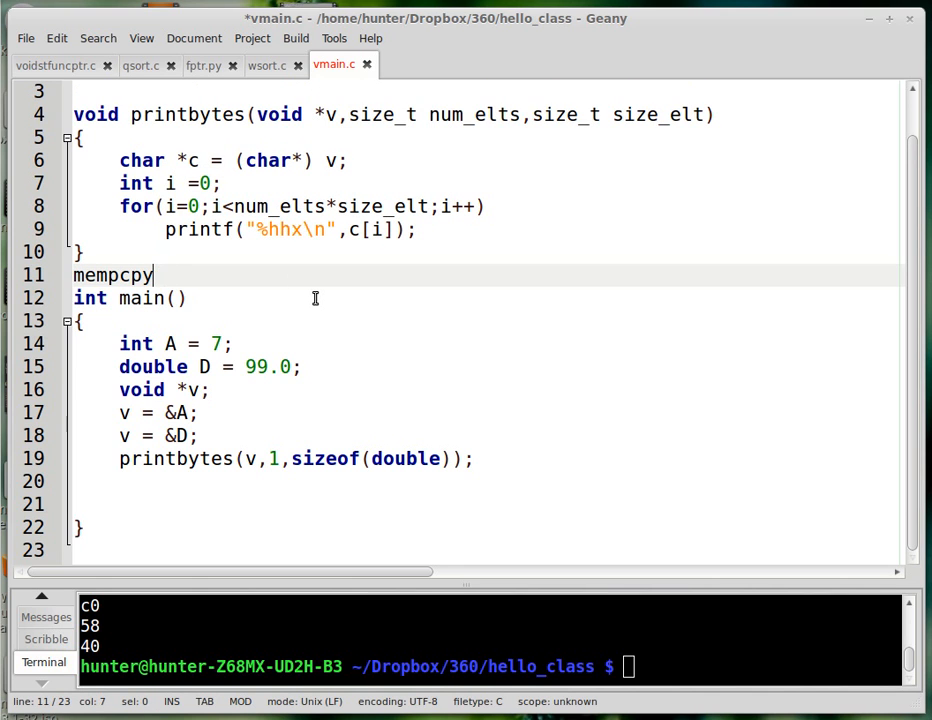
text(()
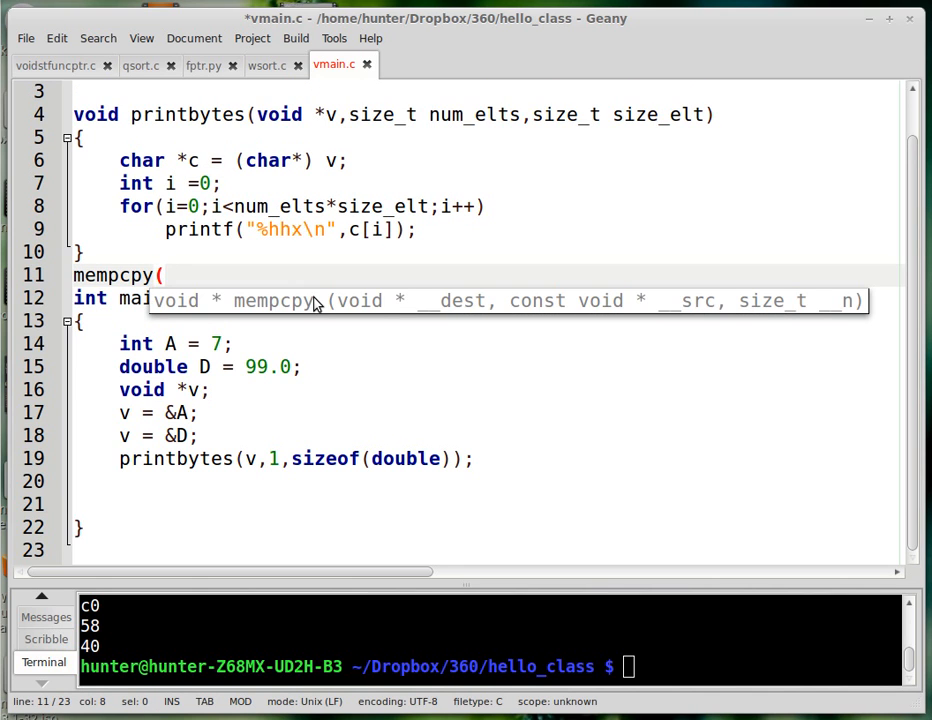
mouse_move(650, 300)
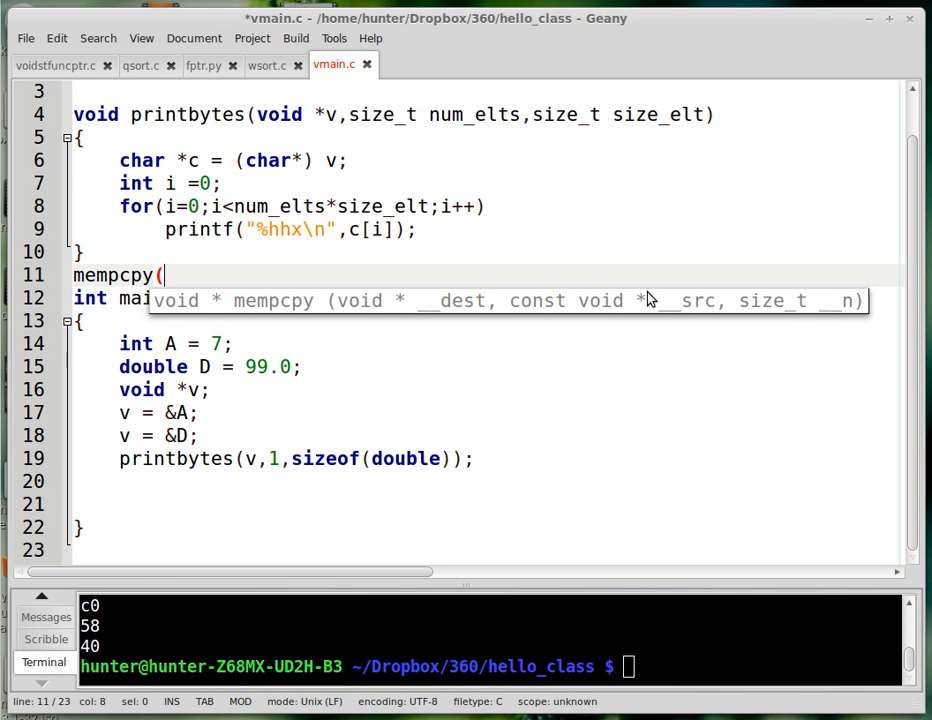
mouse_move(402, 304)
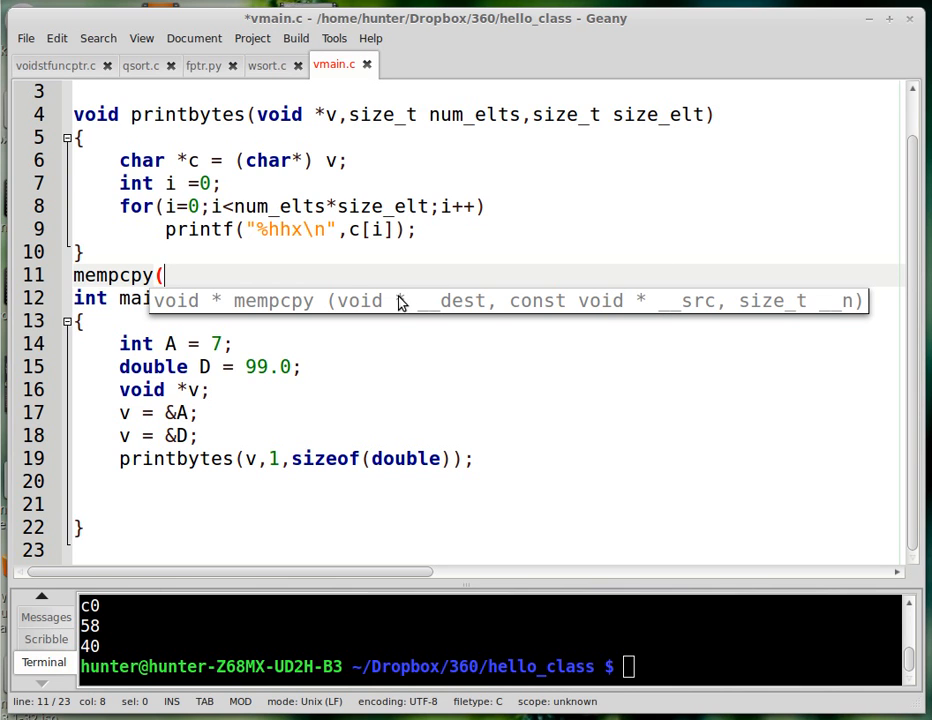
mouse_move(788, 270)
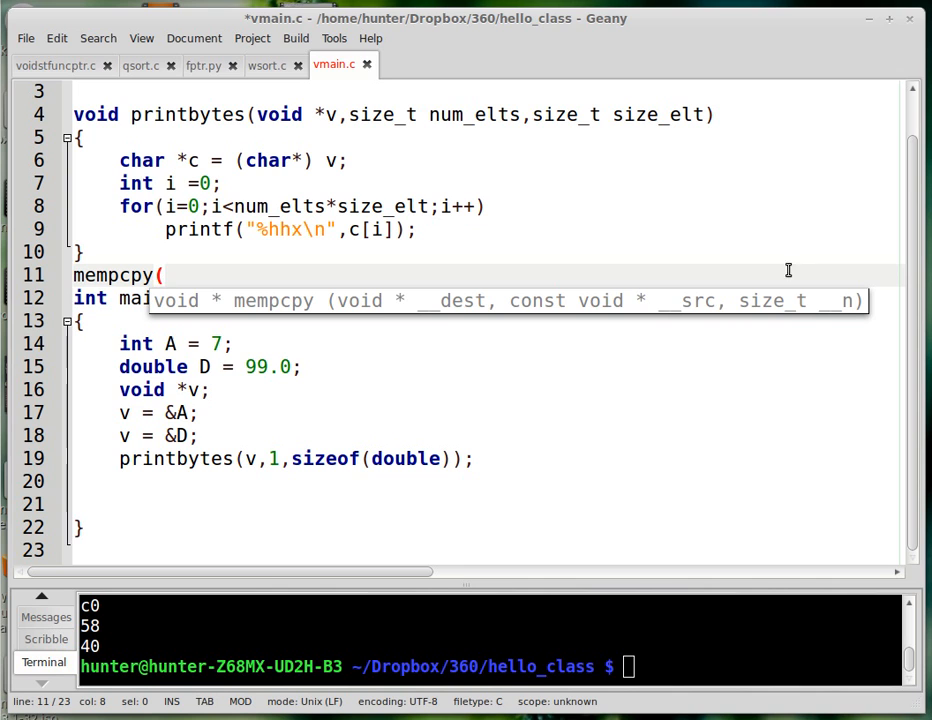
mouse_move(788, 316)
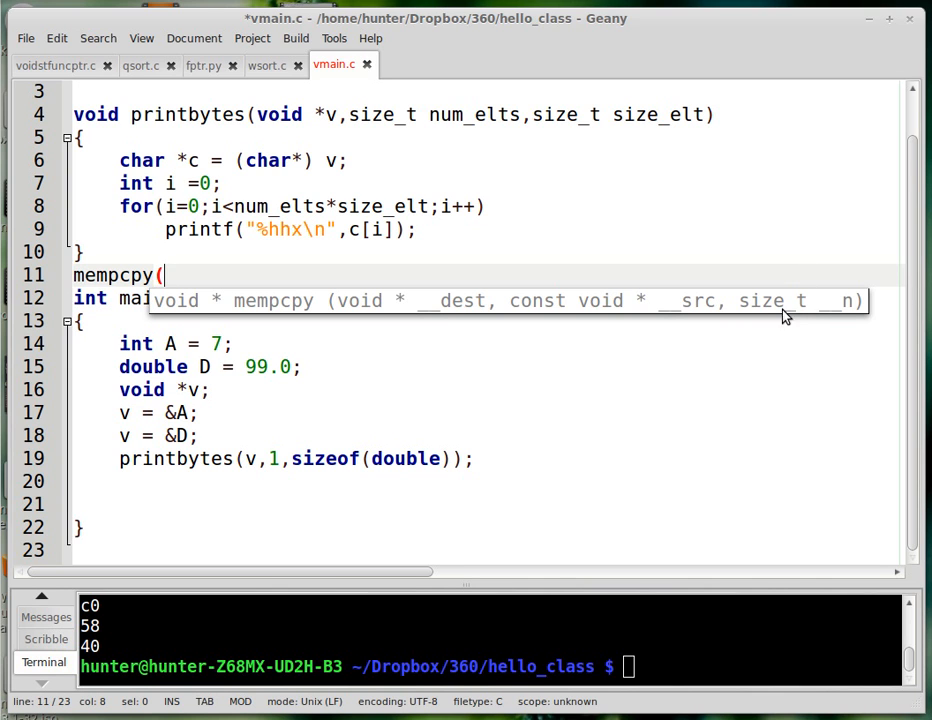
mouse_move(184, 312)
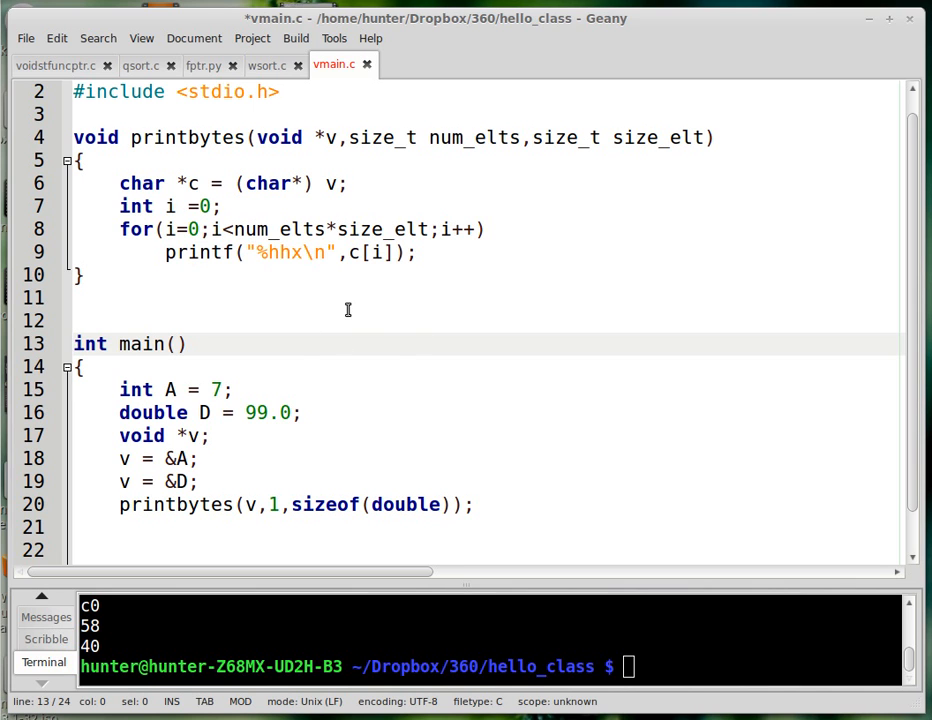
mouse_move(348, 482)
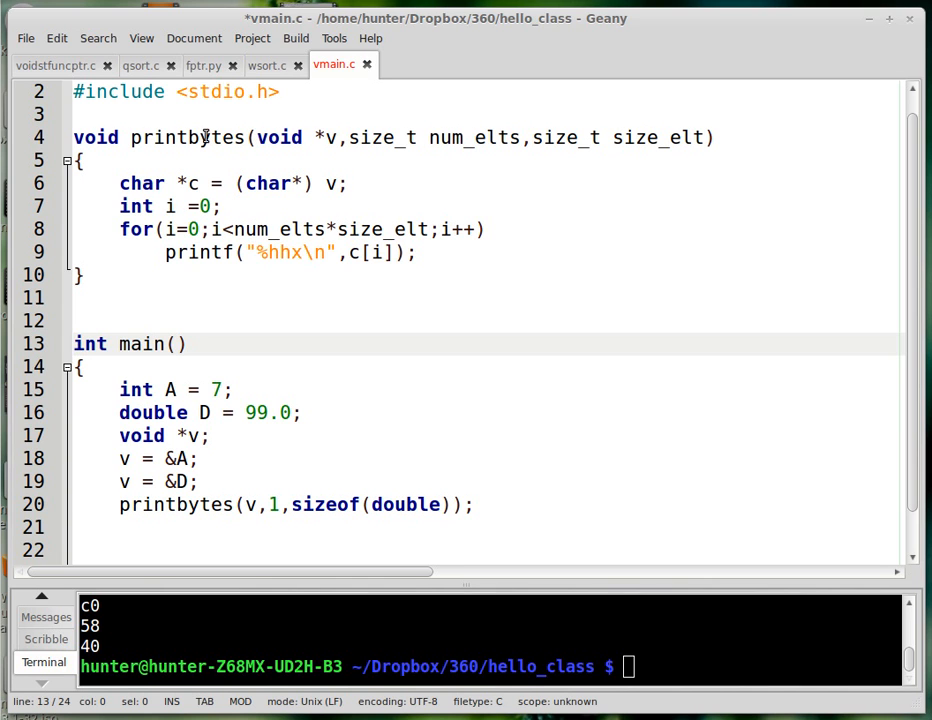
mouse_move(280, 148)
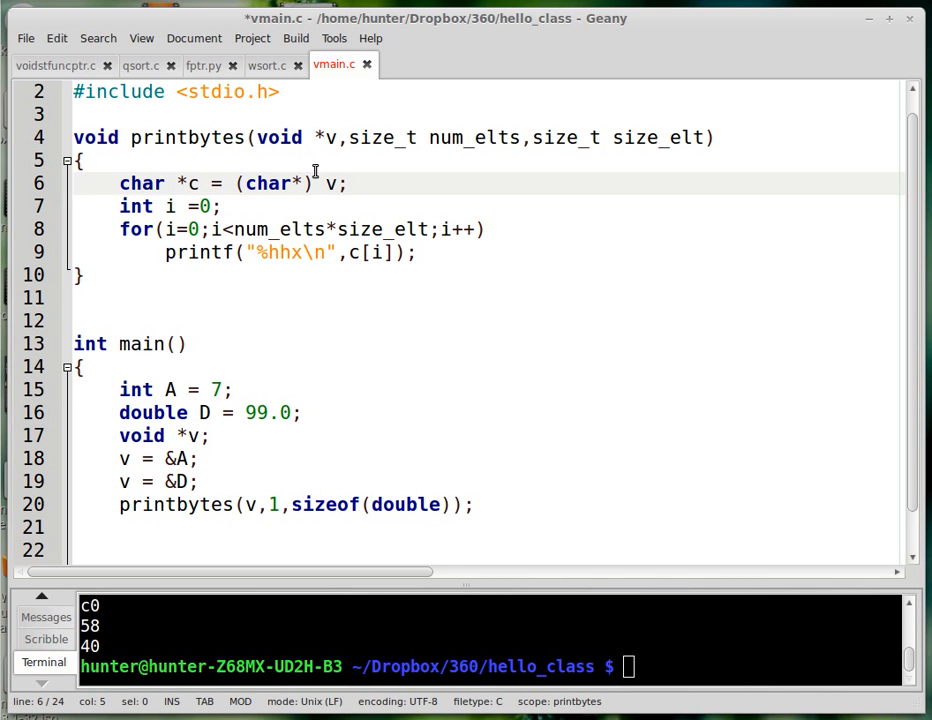
mouse_move(136, 196)
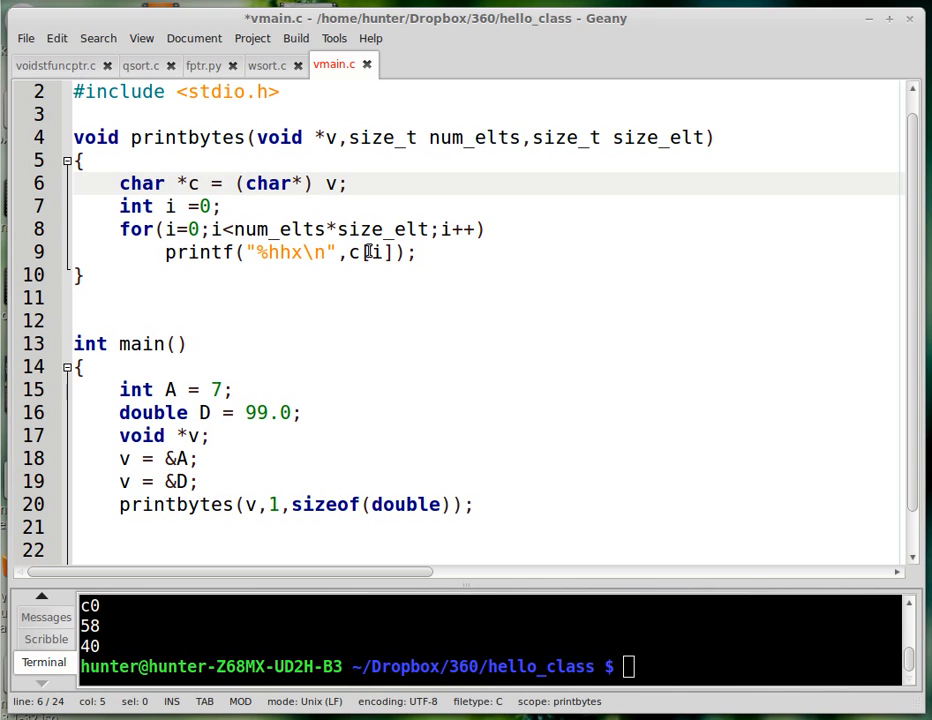
double_click(370, 136)
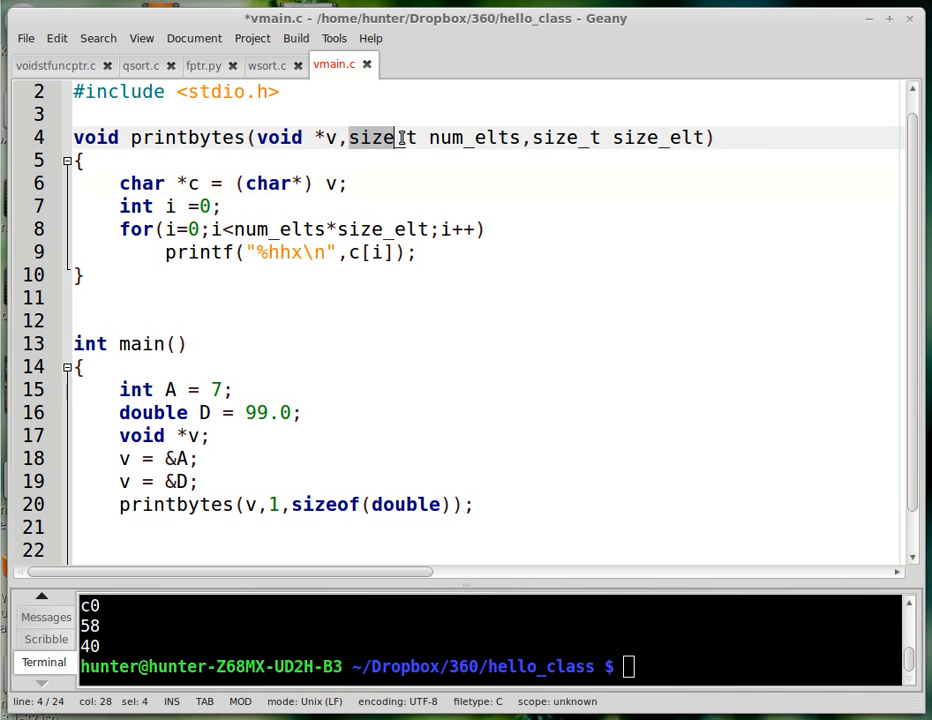
drag(396, 136, 524, 136)
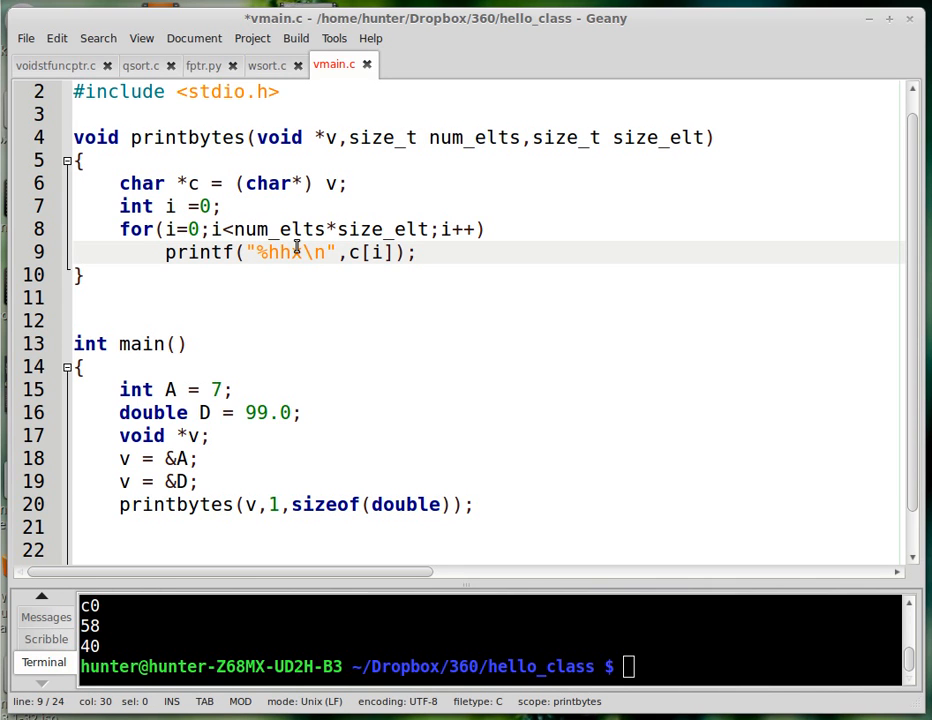
click(416, 252)
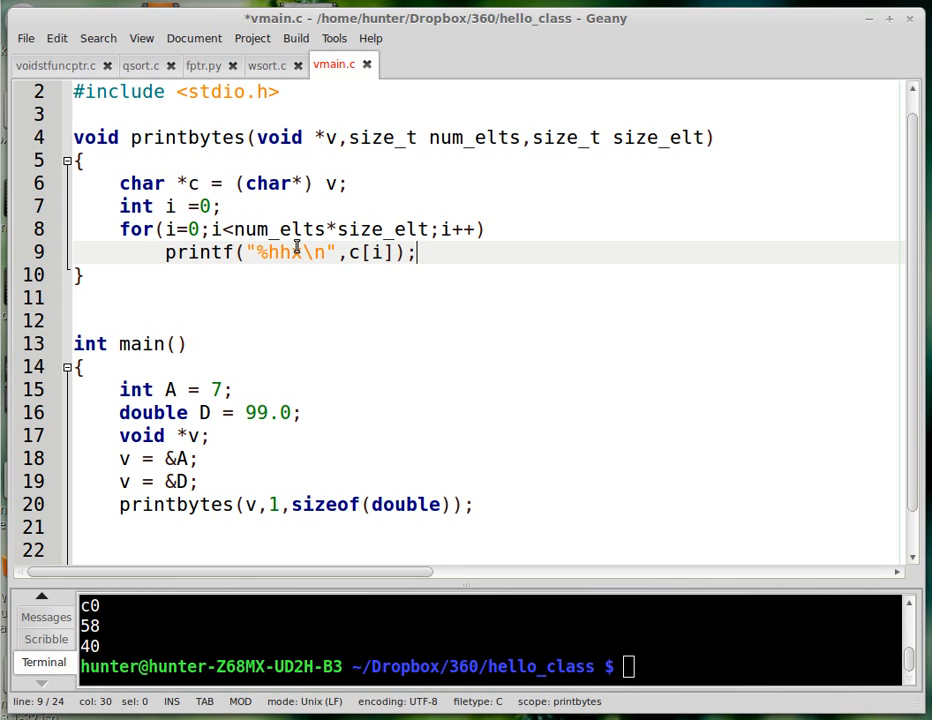